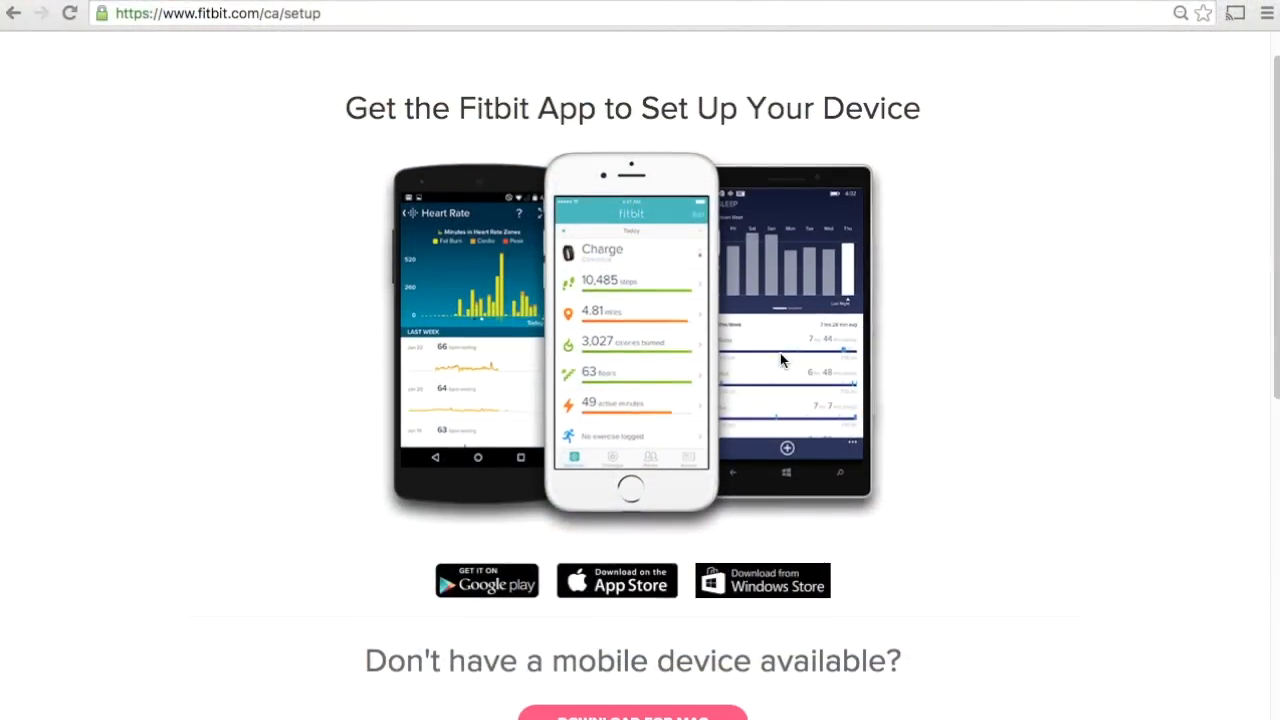
# Download the Mac installer of Fitbit Connect from the fitbit.com/ca/setup page
pyautogui.scroll(-3)
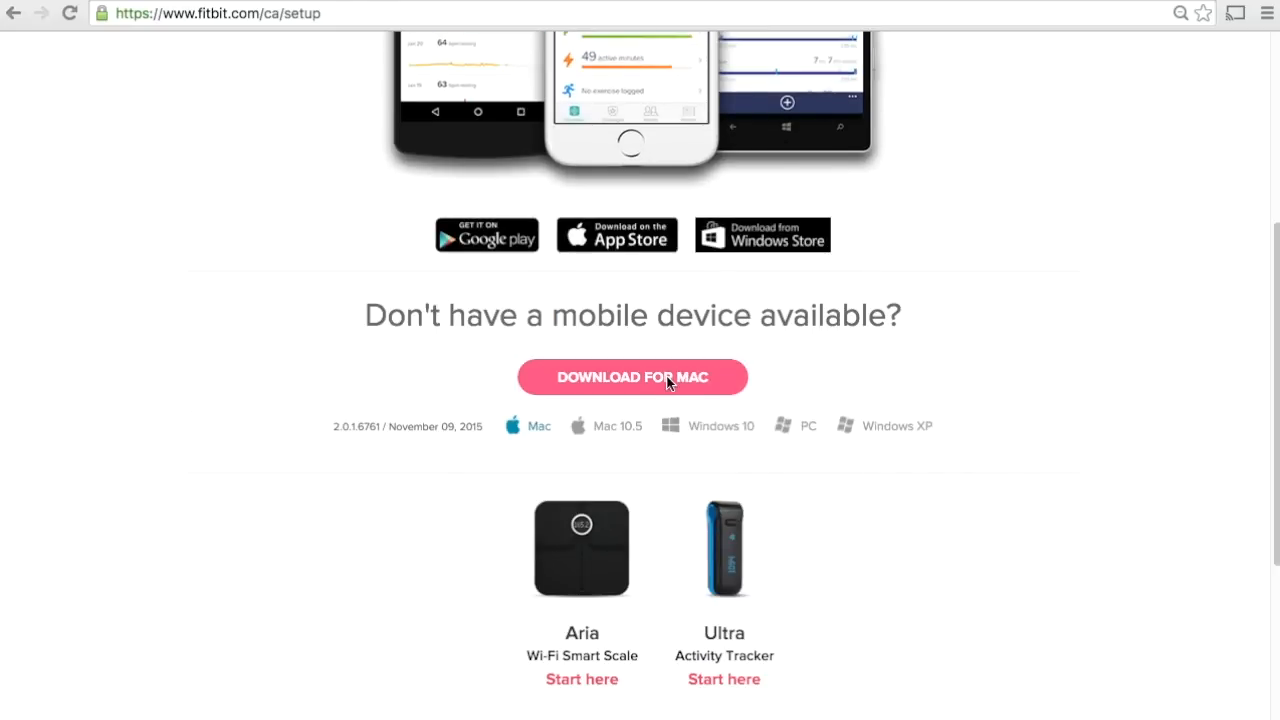
pyautogui.click(632, 377)
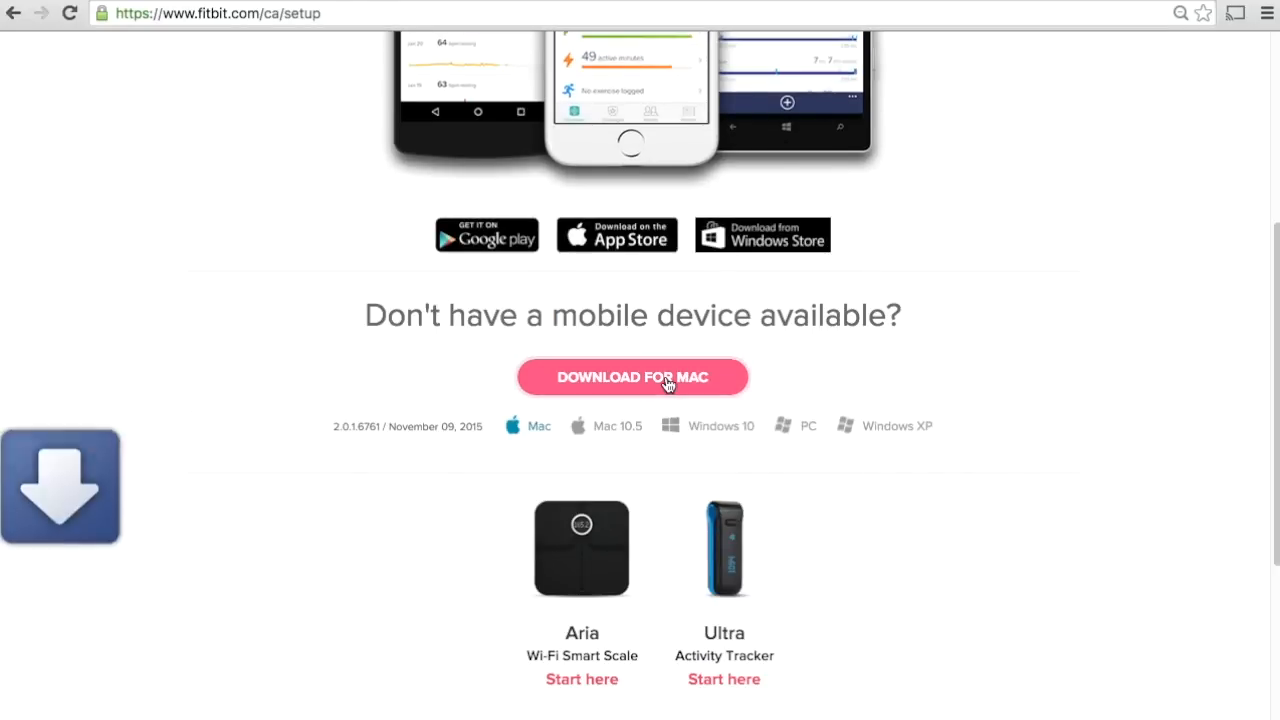
pyautogui.click(632, 377)
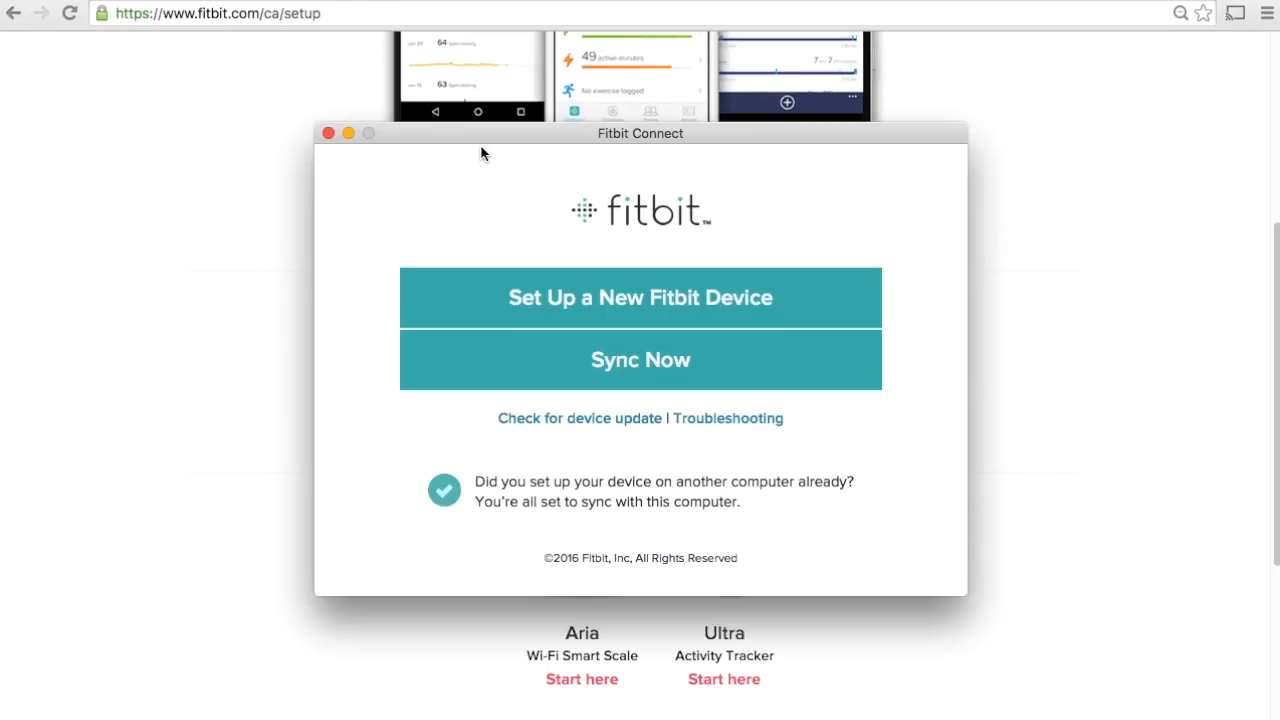
pyautogui.moveTo(585, 213)
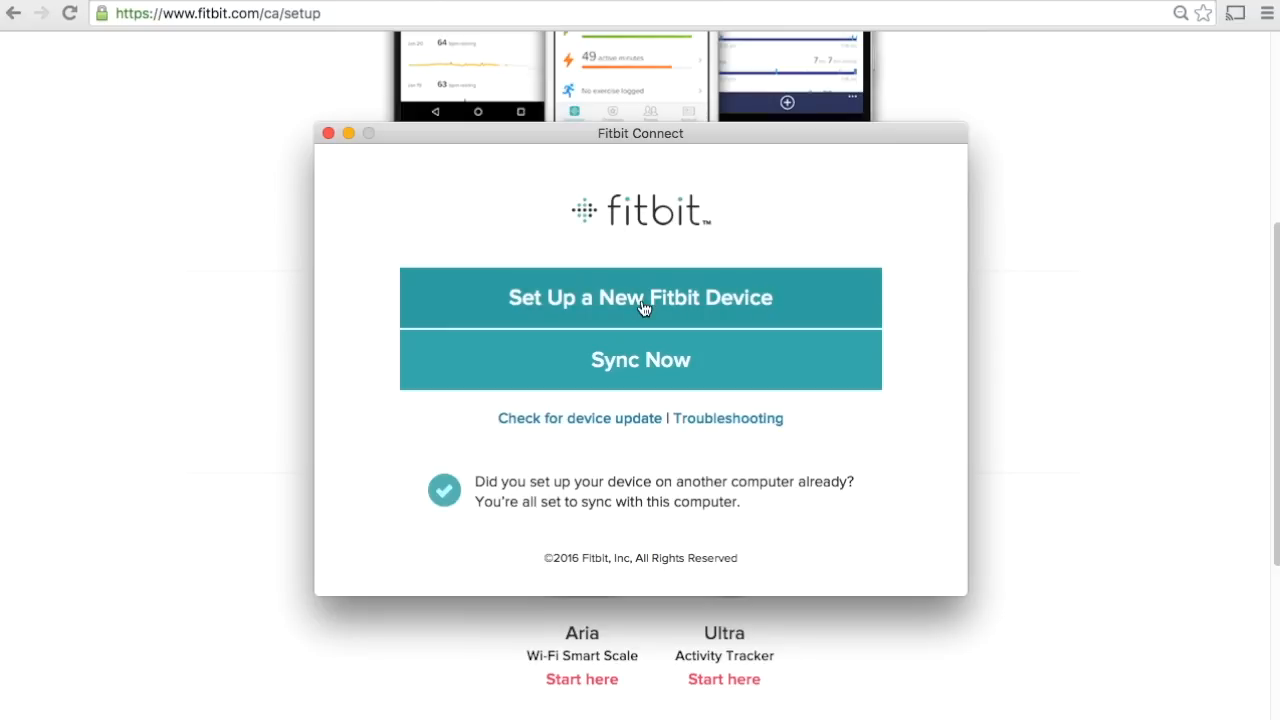
pyautogui.click(640, 297)
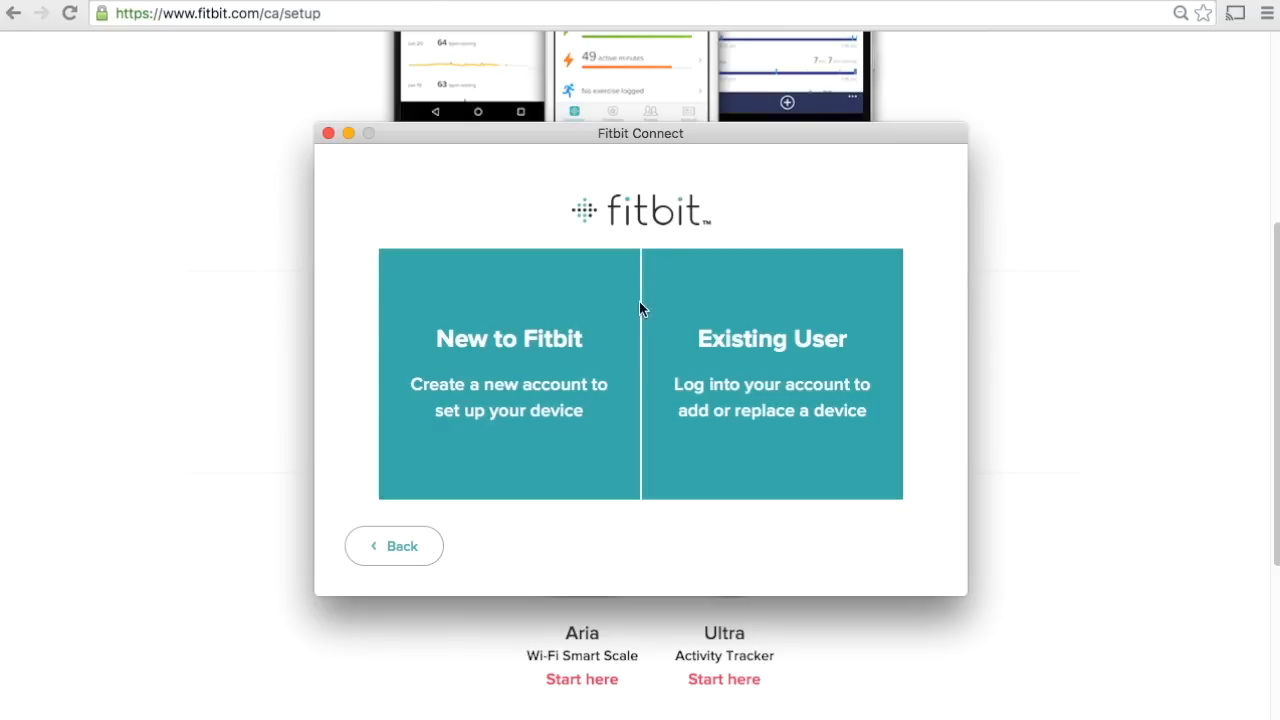
pyautogui.moveTo(568, 370)
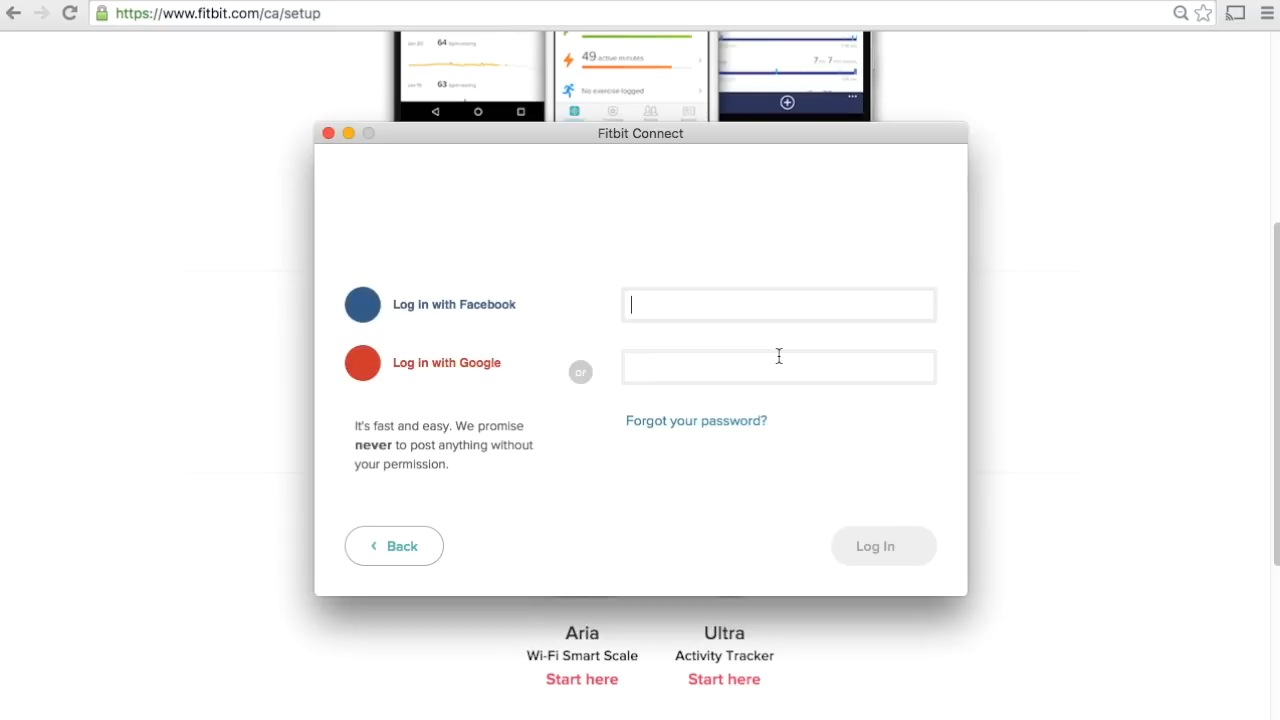
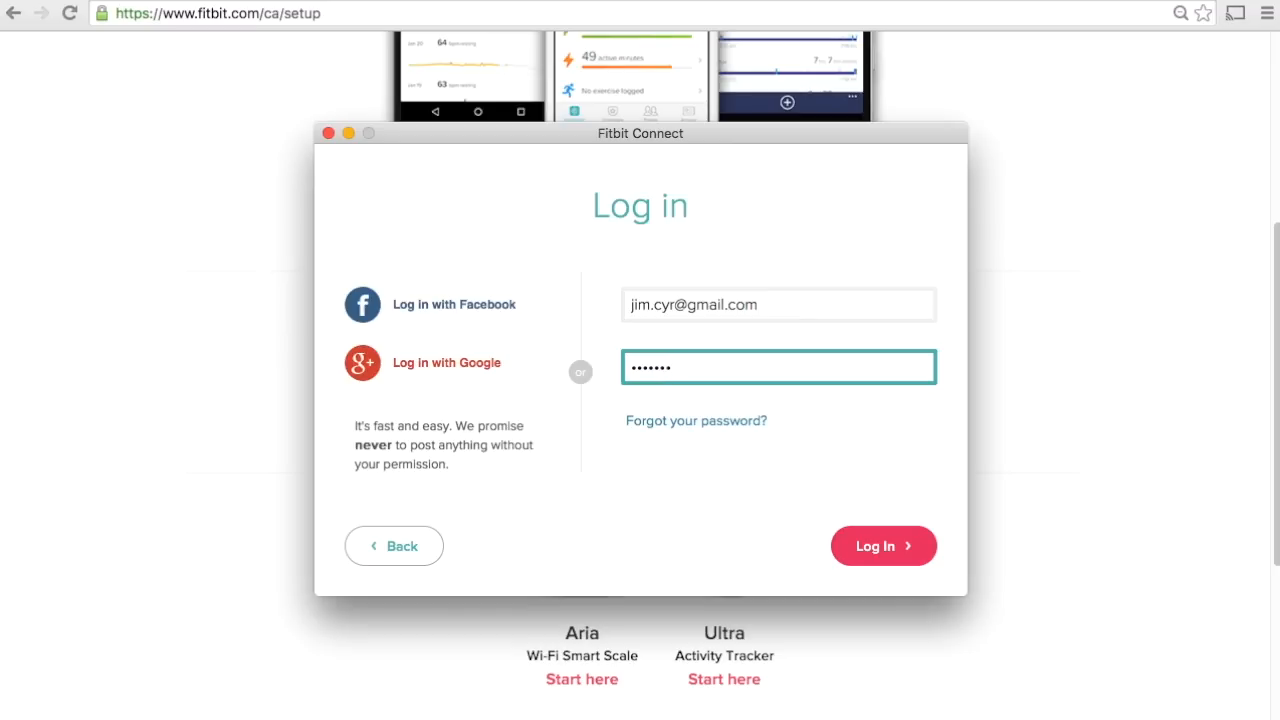
pyautogui.click(883, 545)
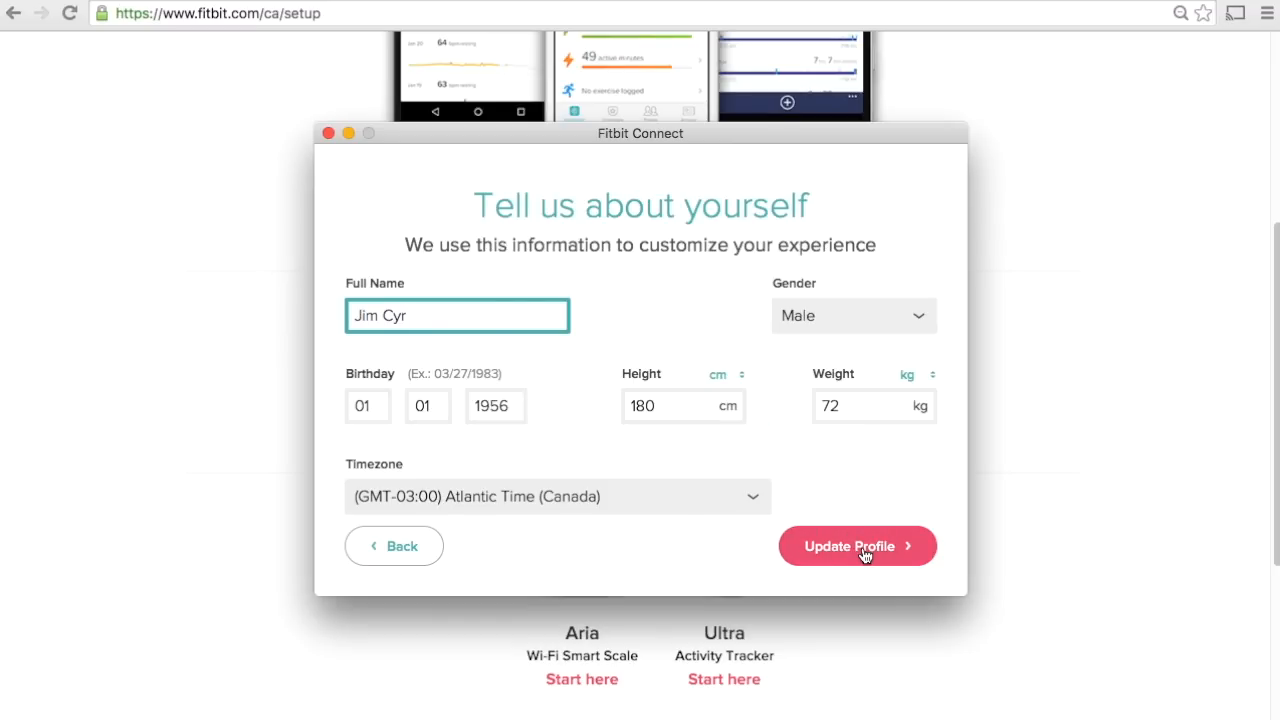
# Save the profile, pick Alta as the tracker, and continue past 'Meet your Fitbit Alta'
pyautogui.click(856, 545)
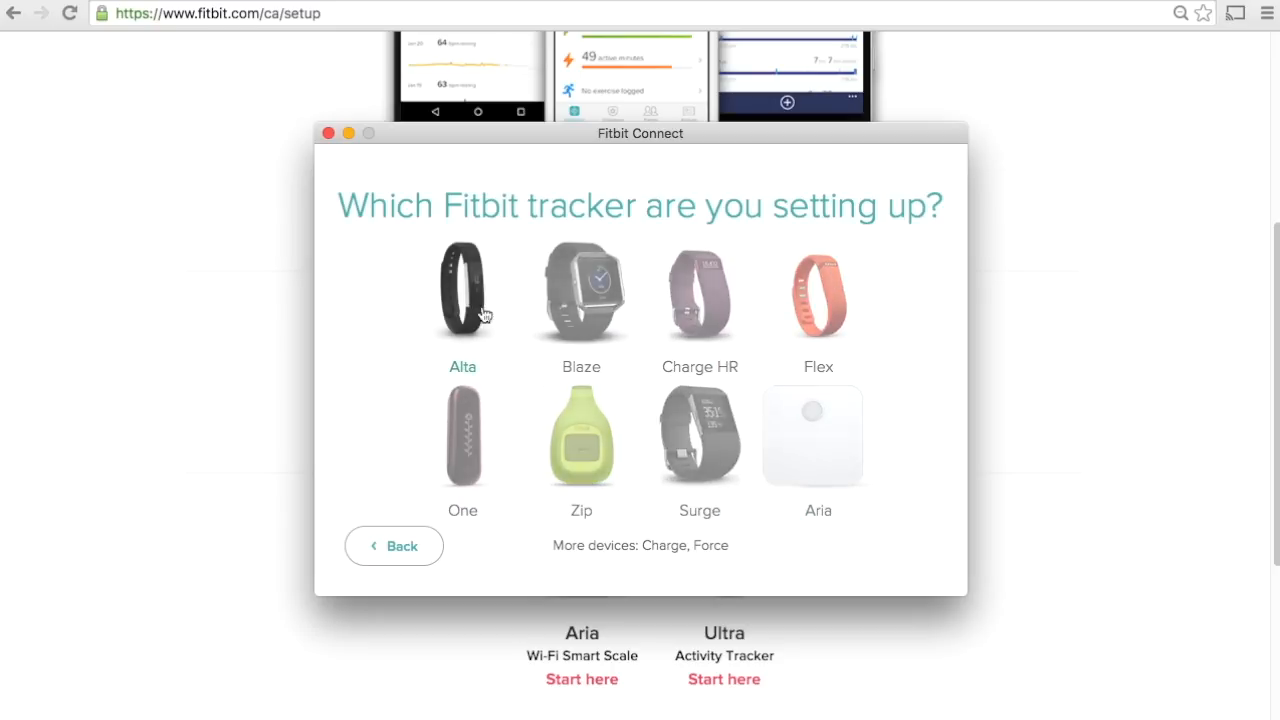
pyautogui.click(462, 290)
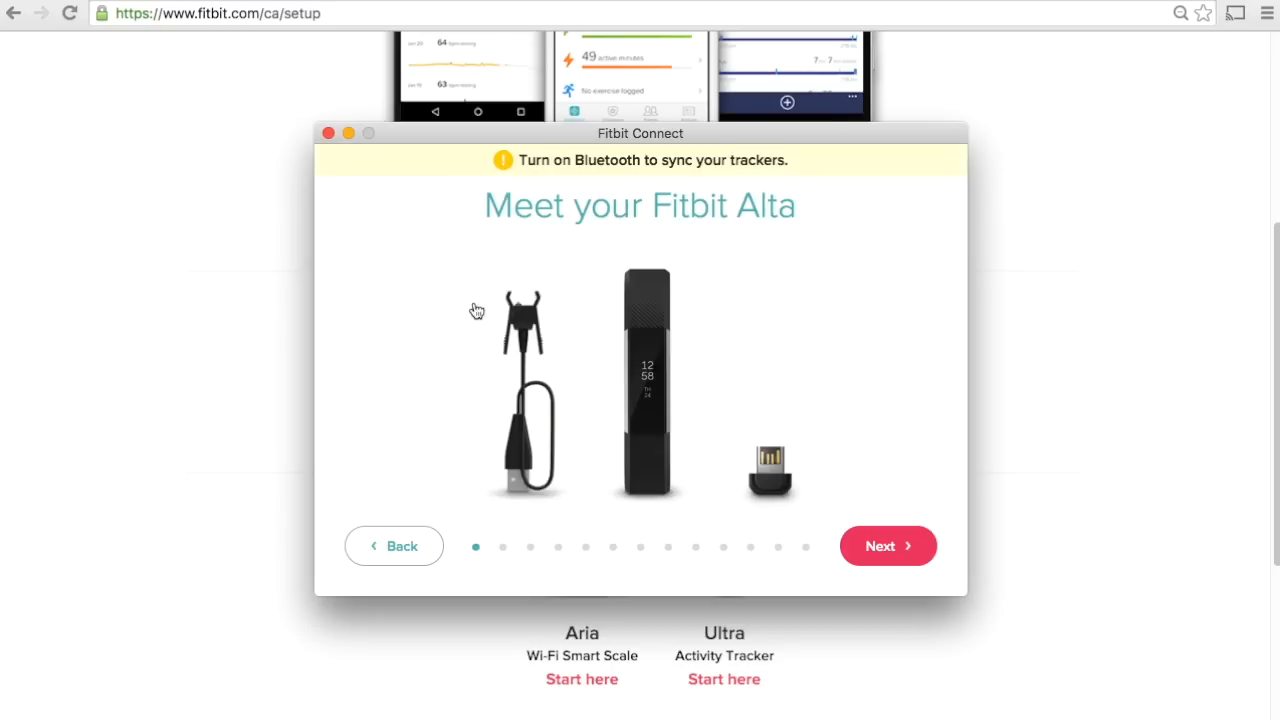
pyautogui.moveTo(476, 308)
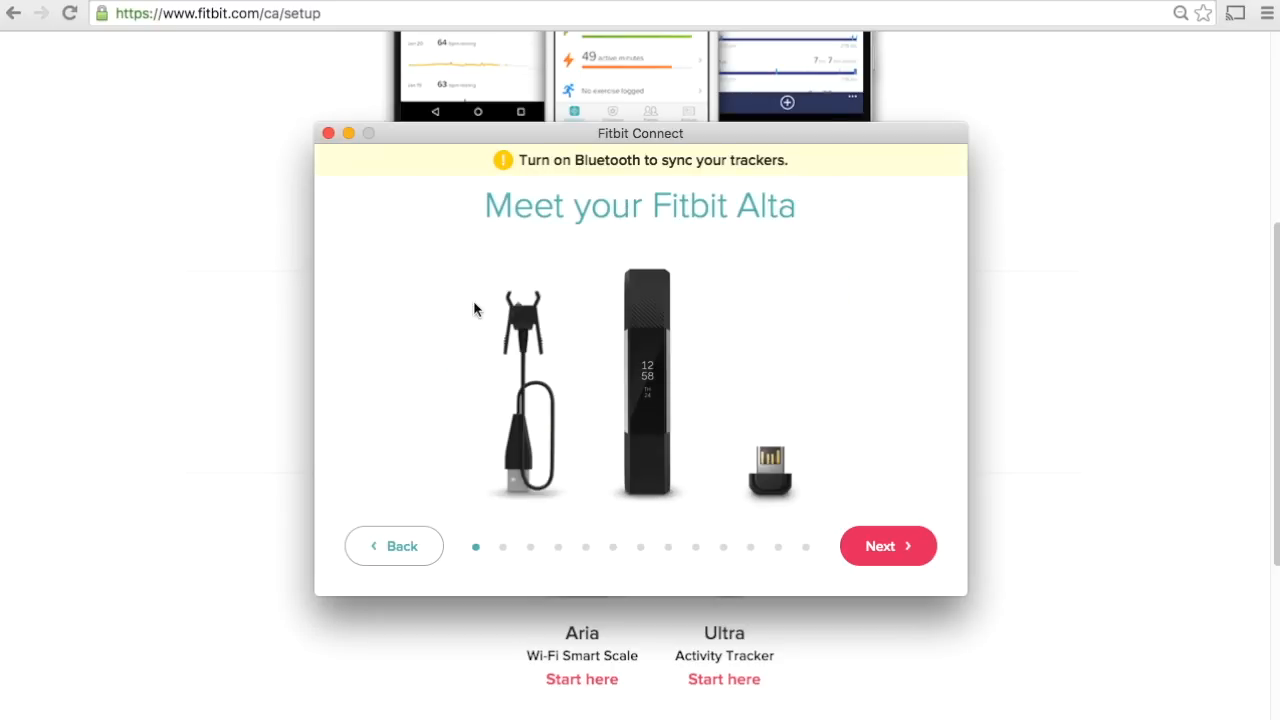
pyautogui.moveTo(553, 307)
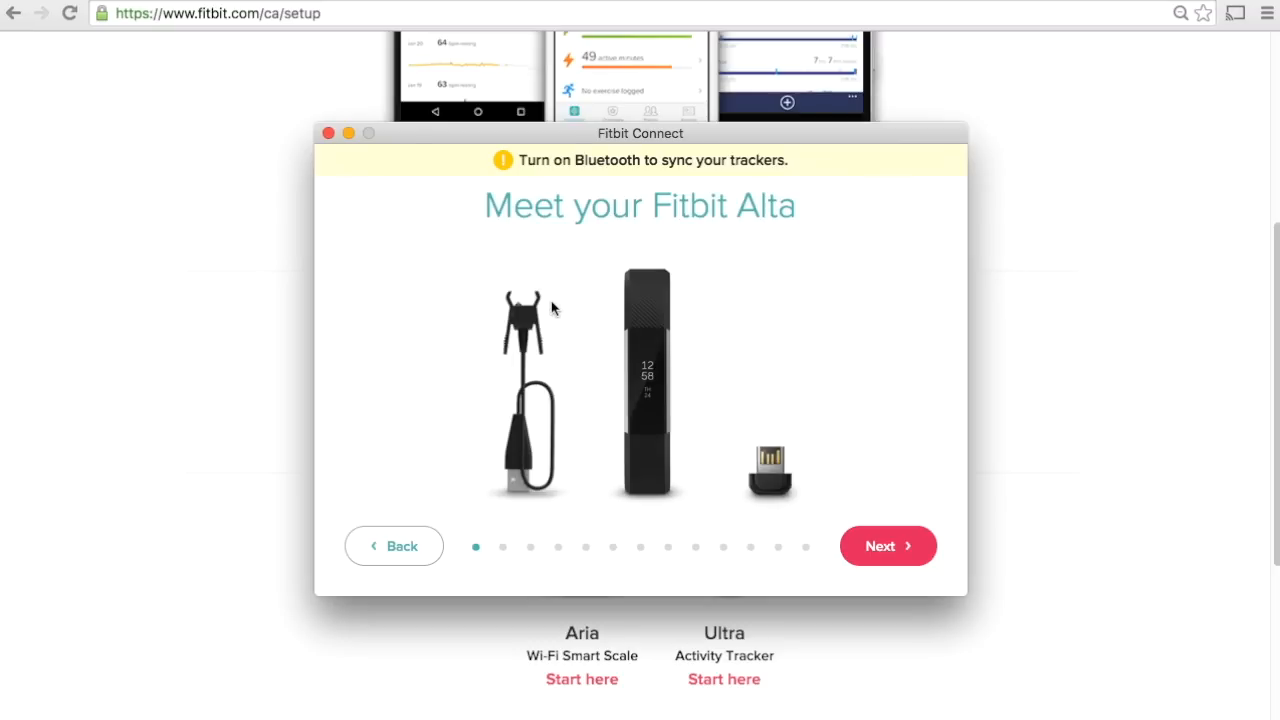
pyautogui.moveTo(1025, 84)
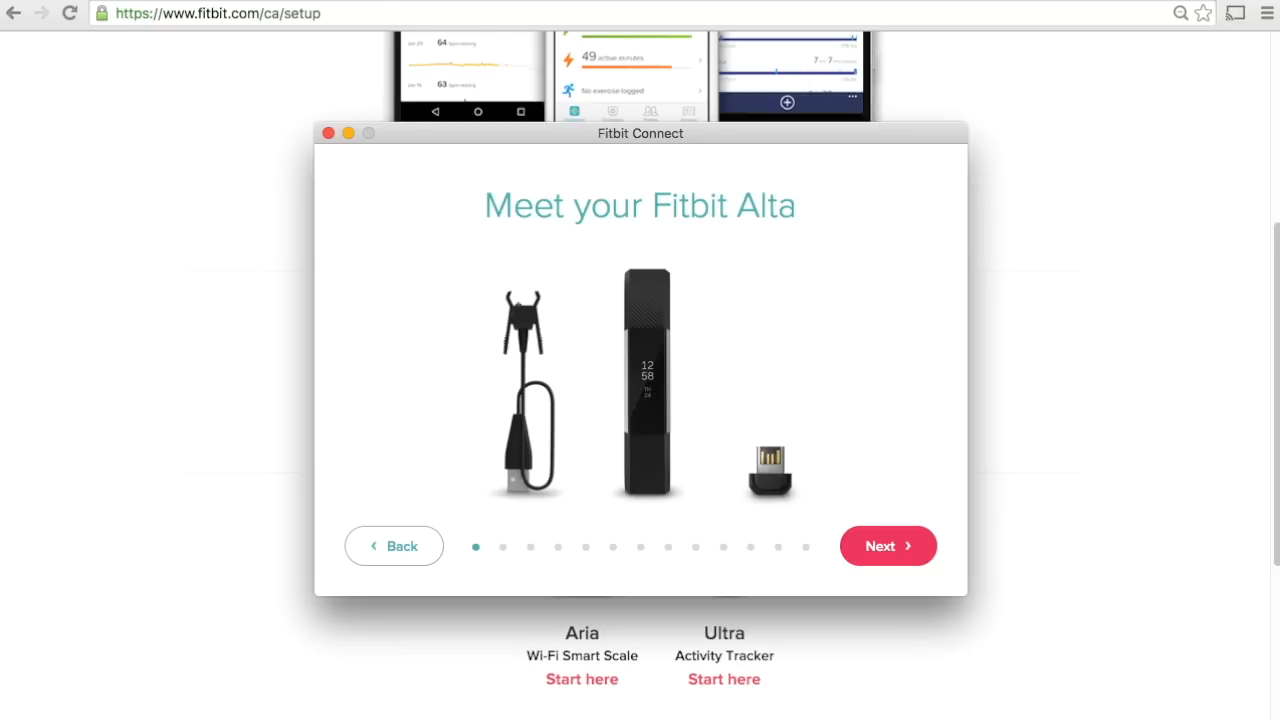
pyautogui.moveTo(675, 373)
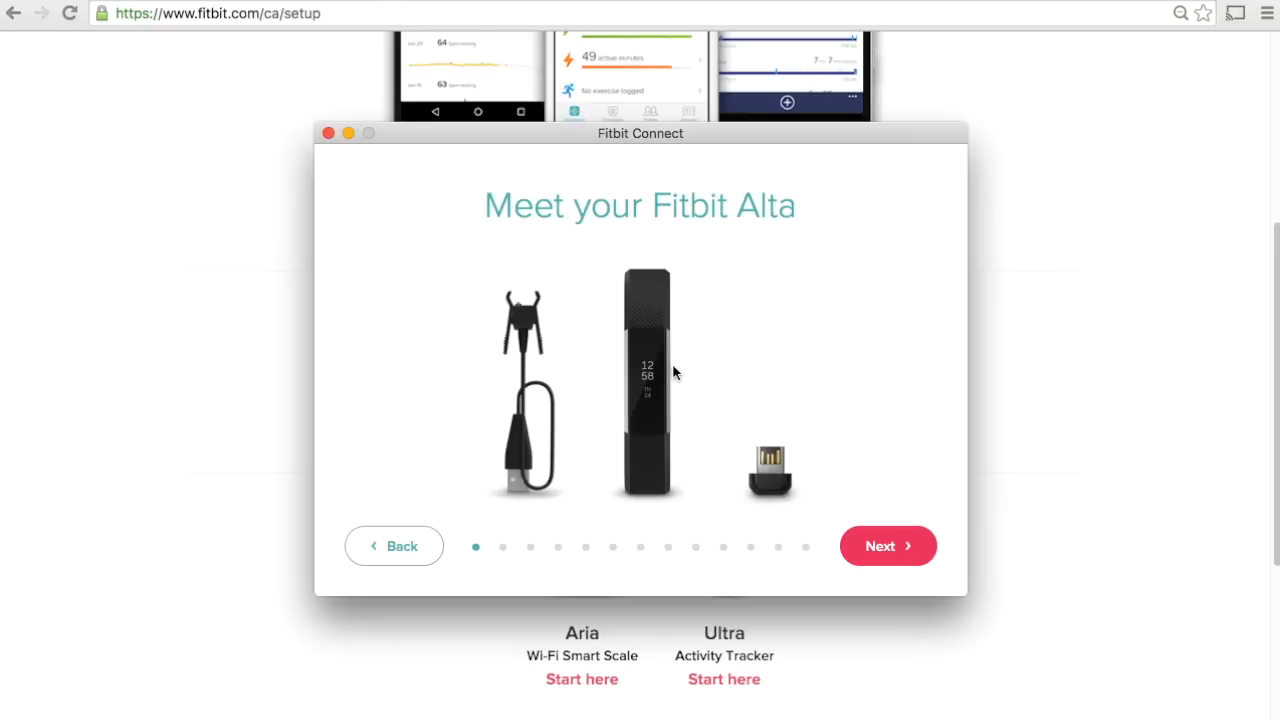
pyautogui.click(887, 545)
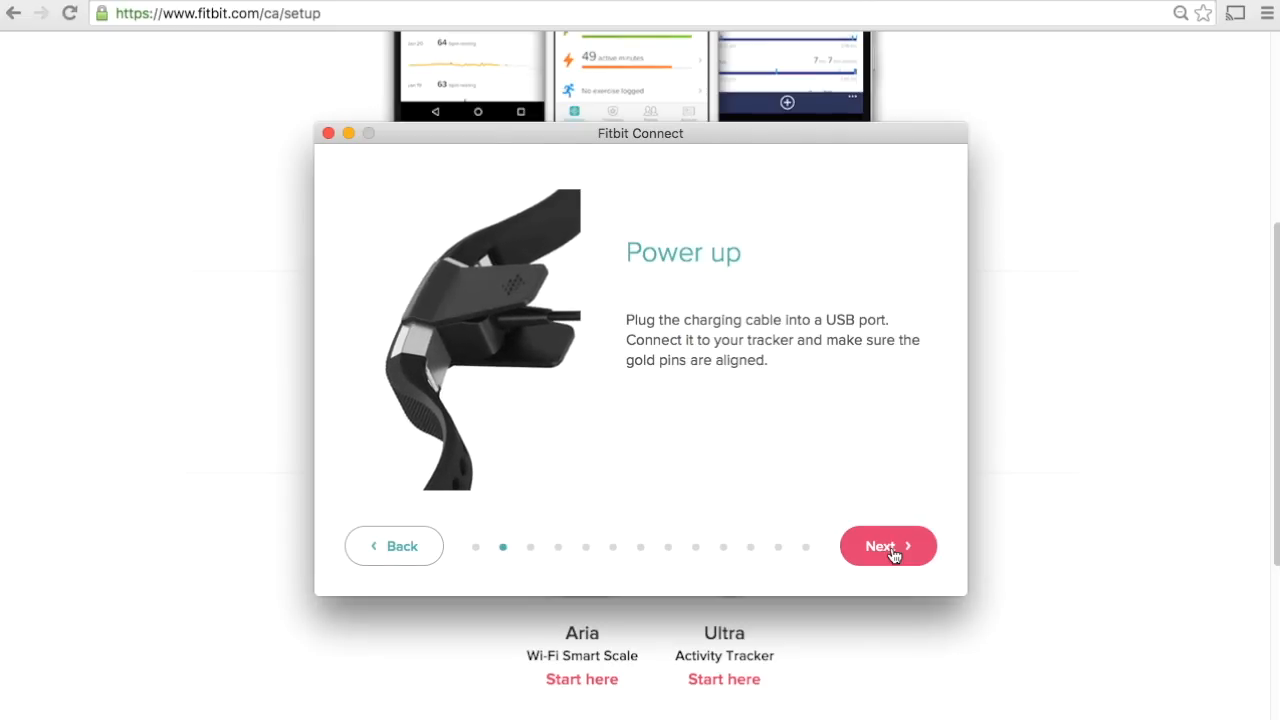
# Pair the Alta using display code 1072 and let its update finish
pyautogui.click(888, 545)
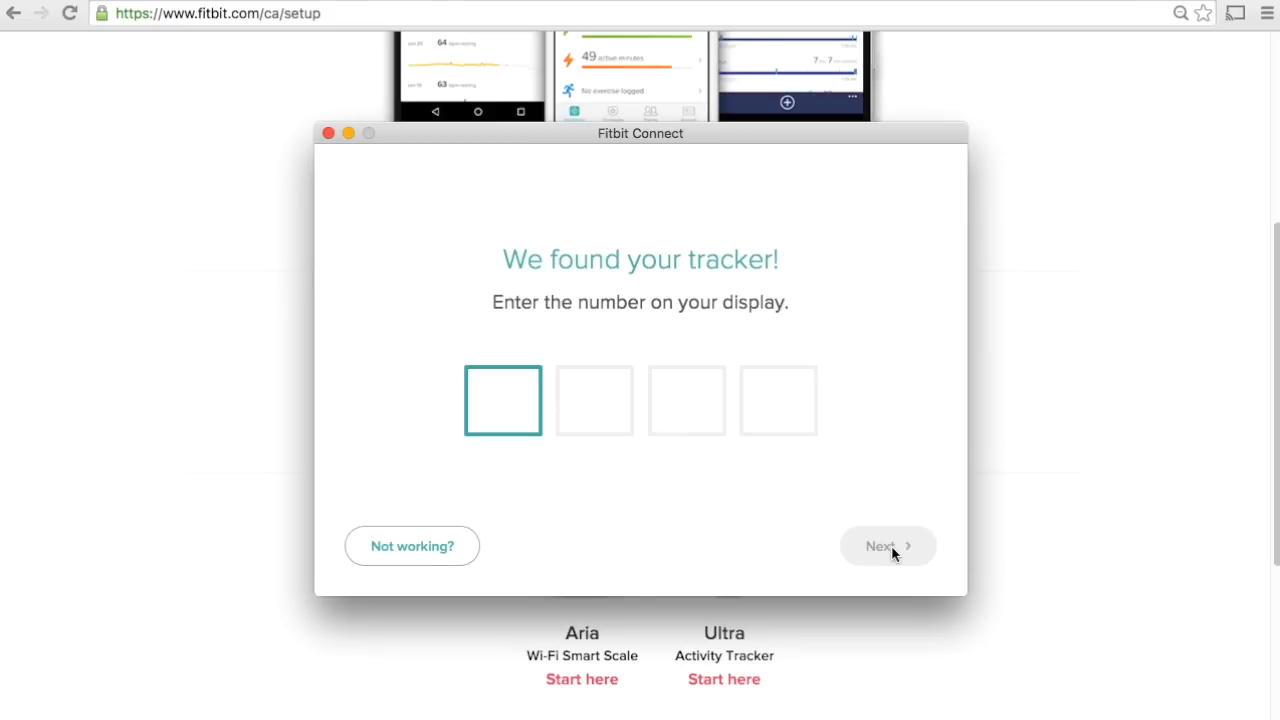
pyautogui.write('1072')
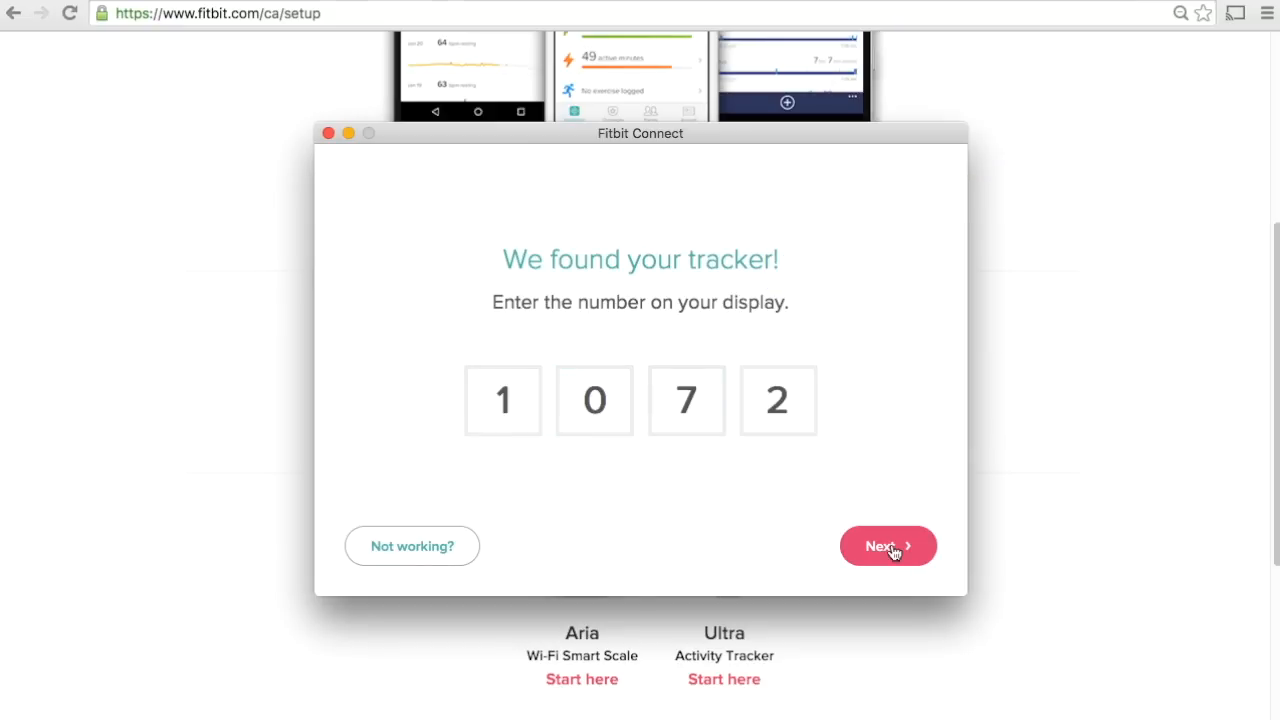
pyautogui.click(887, 546)
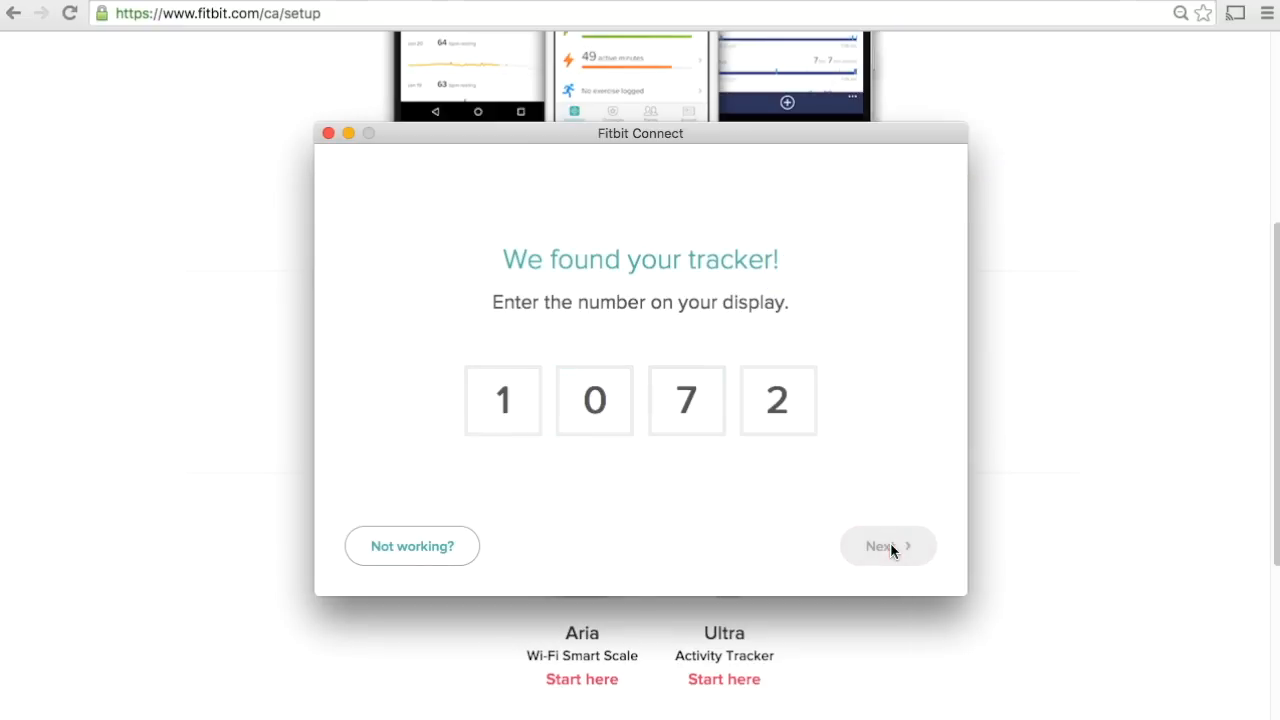
pyautogui.click(885, 546)
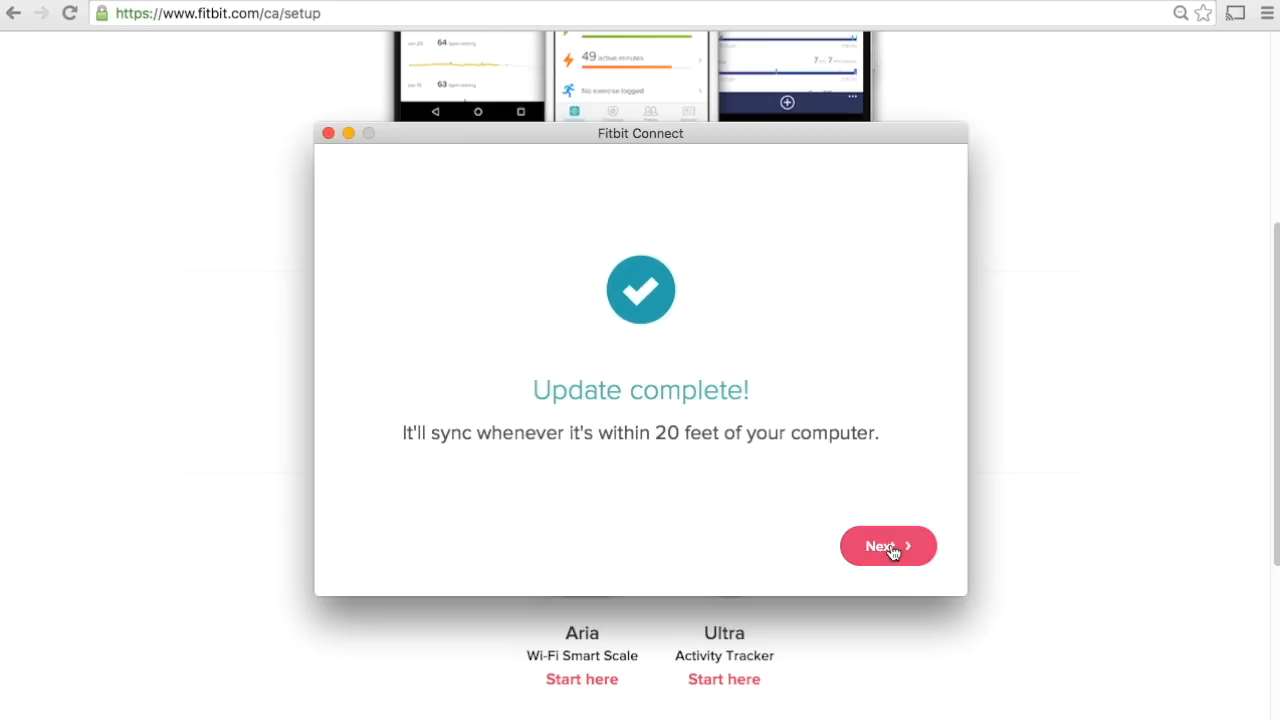
# Skip through the wear, care, tapping, Quick View, goal, exercise and reminder tips
pyautogui.click(886, 545)
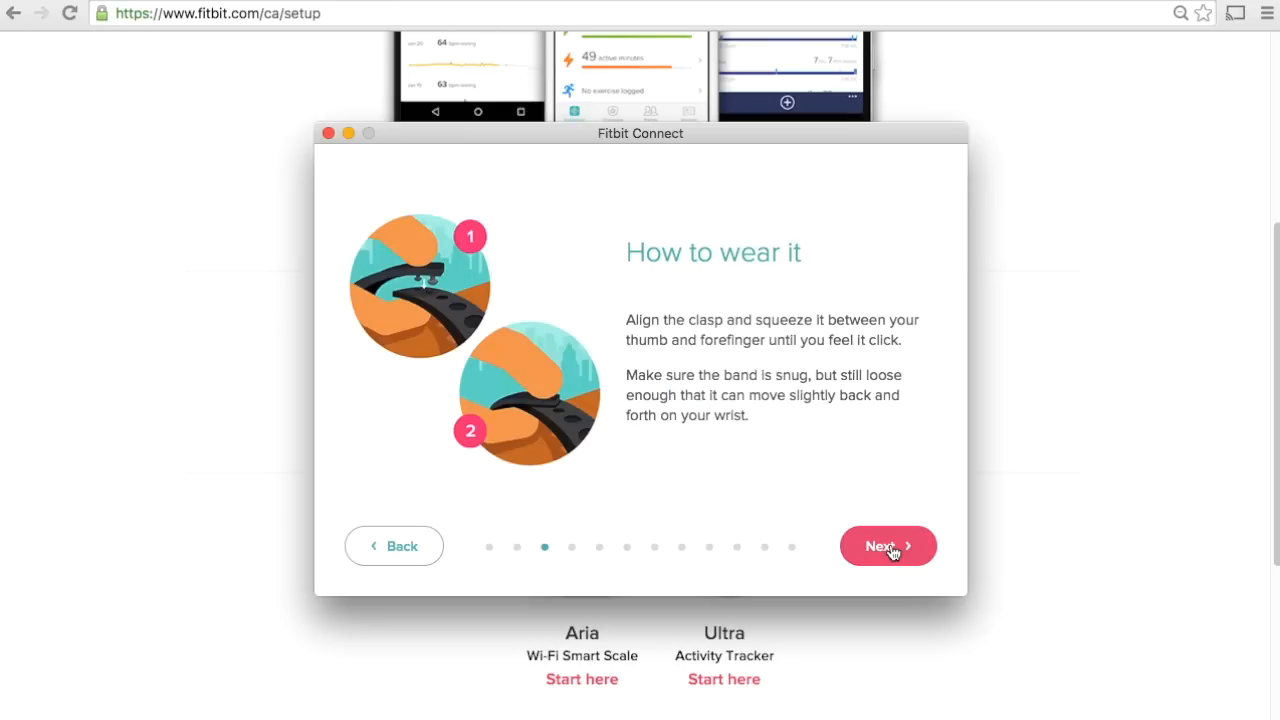
pyautogui.click(887, 546)
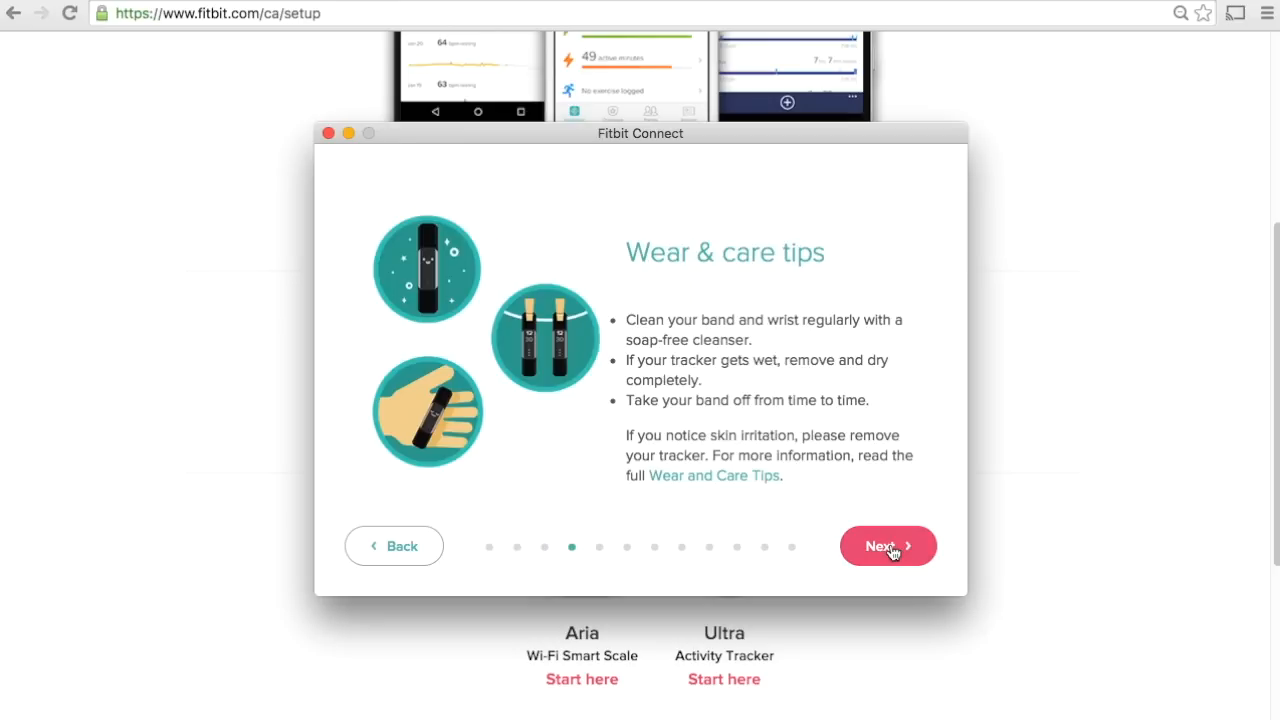
pyautogui.click(887, 546)
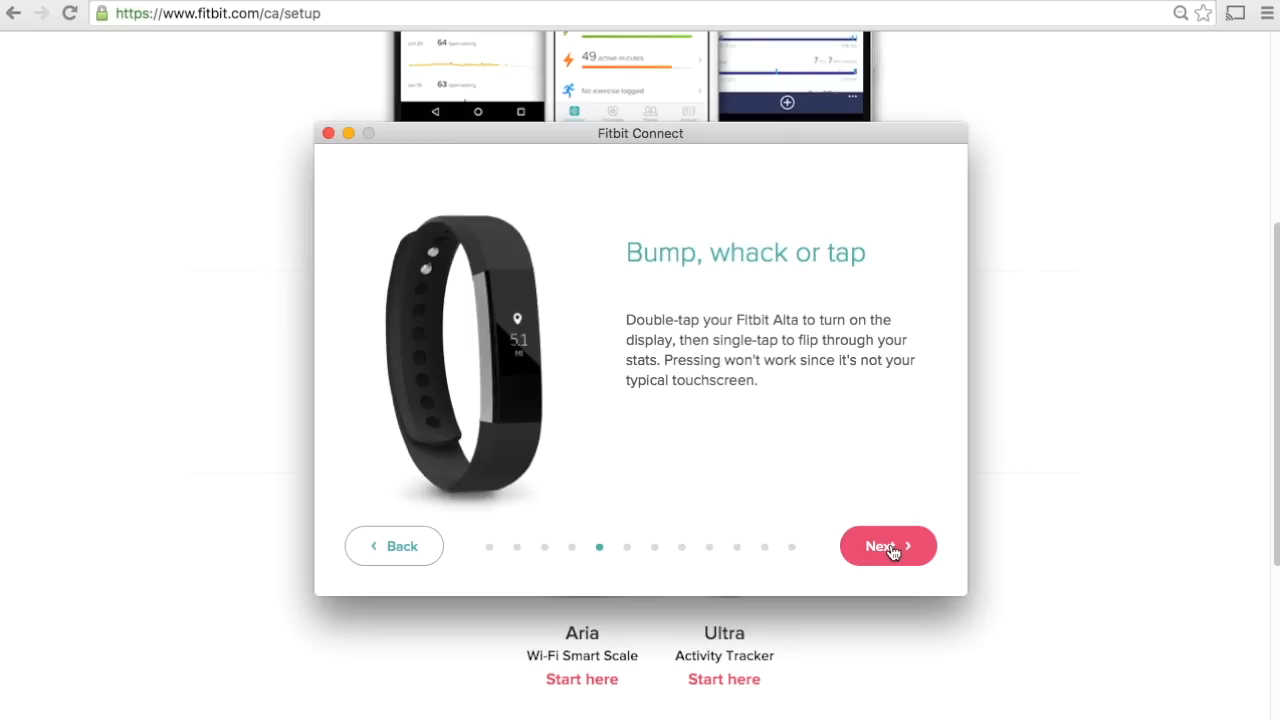
pyautogui.click(887, 545)
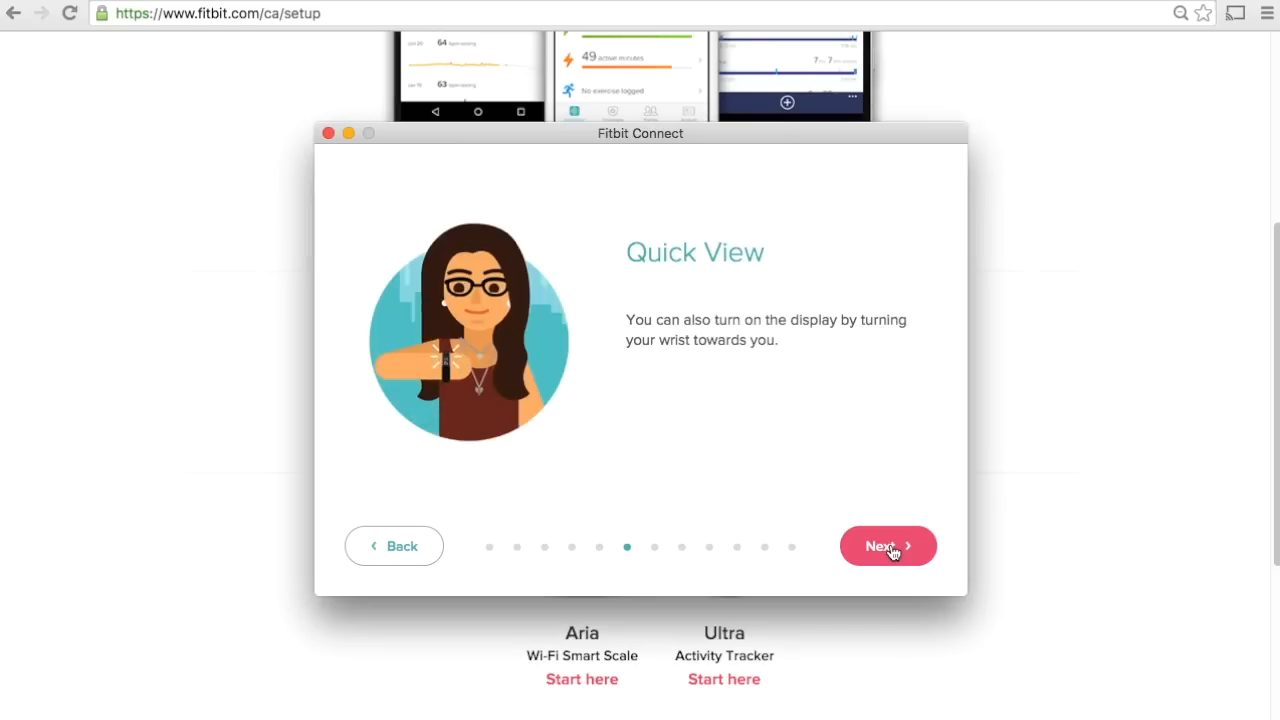
pyautogui.click(888, 546)
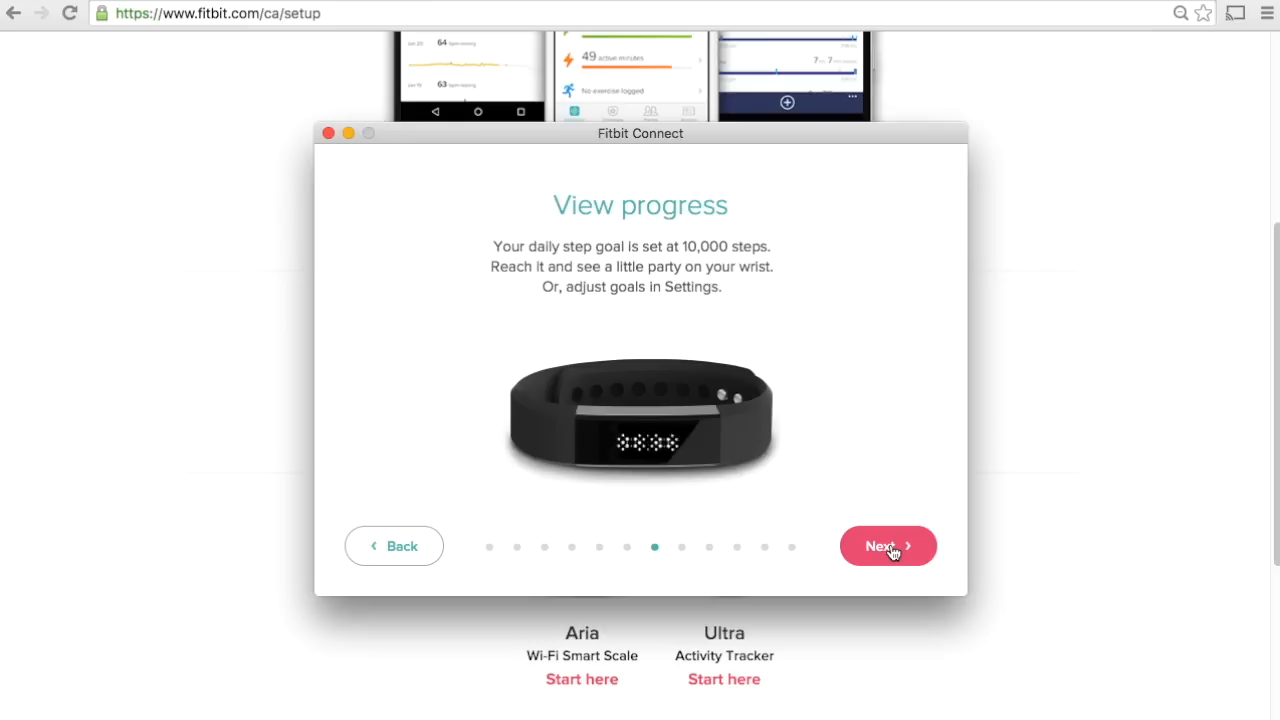
pyautogui.click(888, 546)
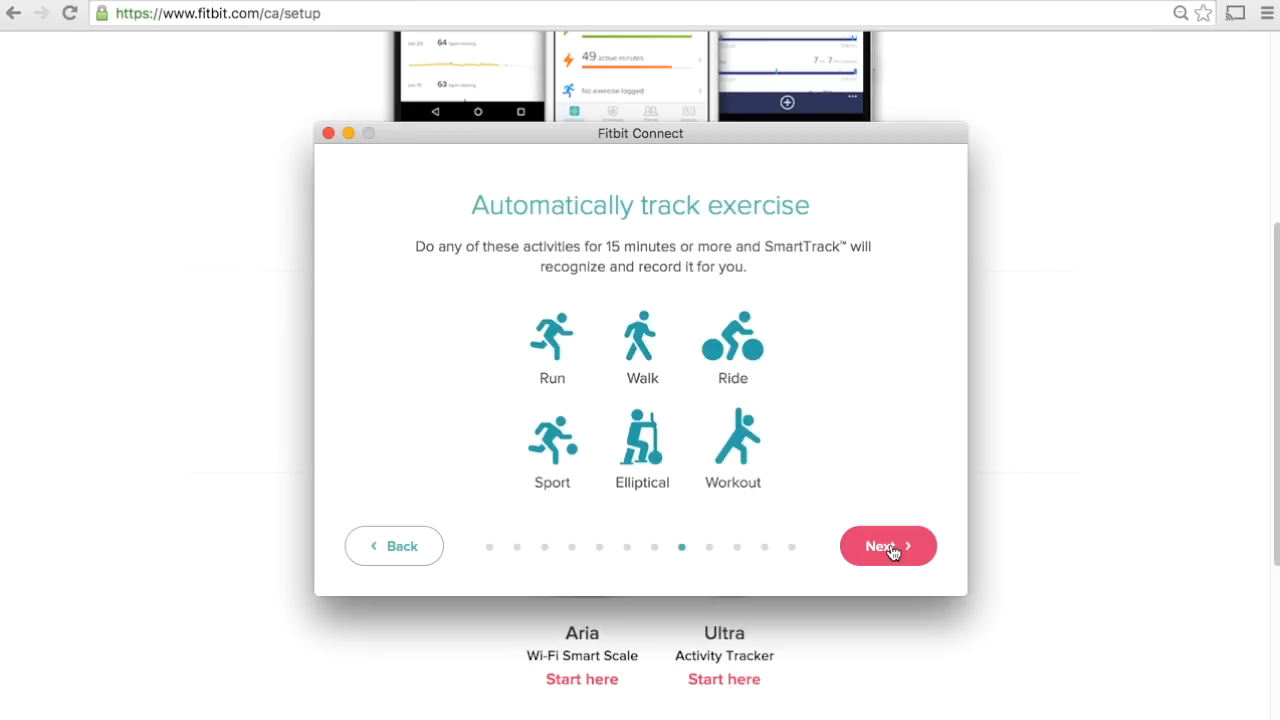
pyautogui.click(888, 546)
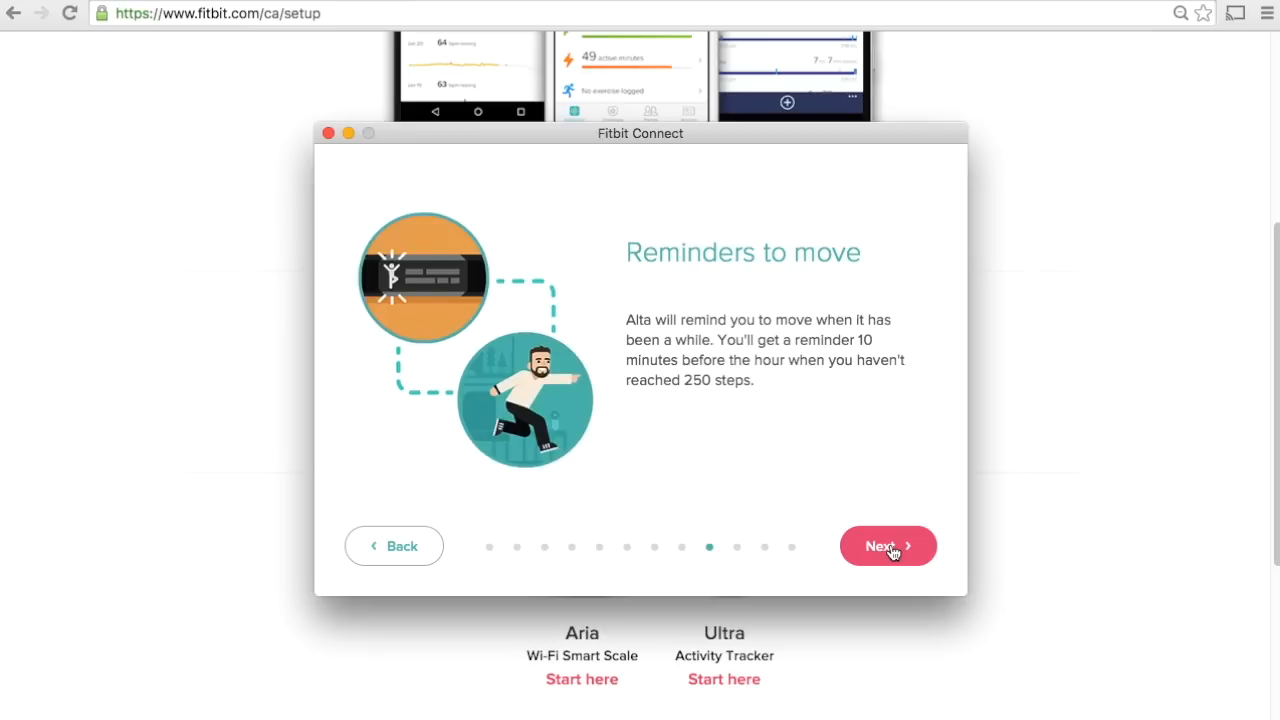
pyautogui.click(887, 546)
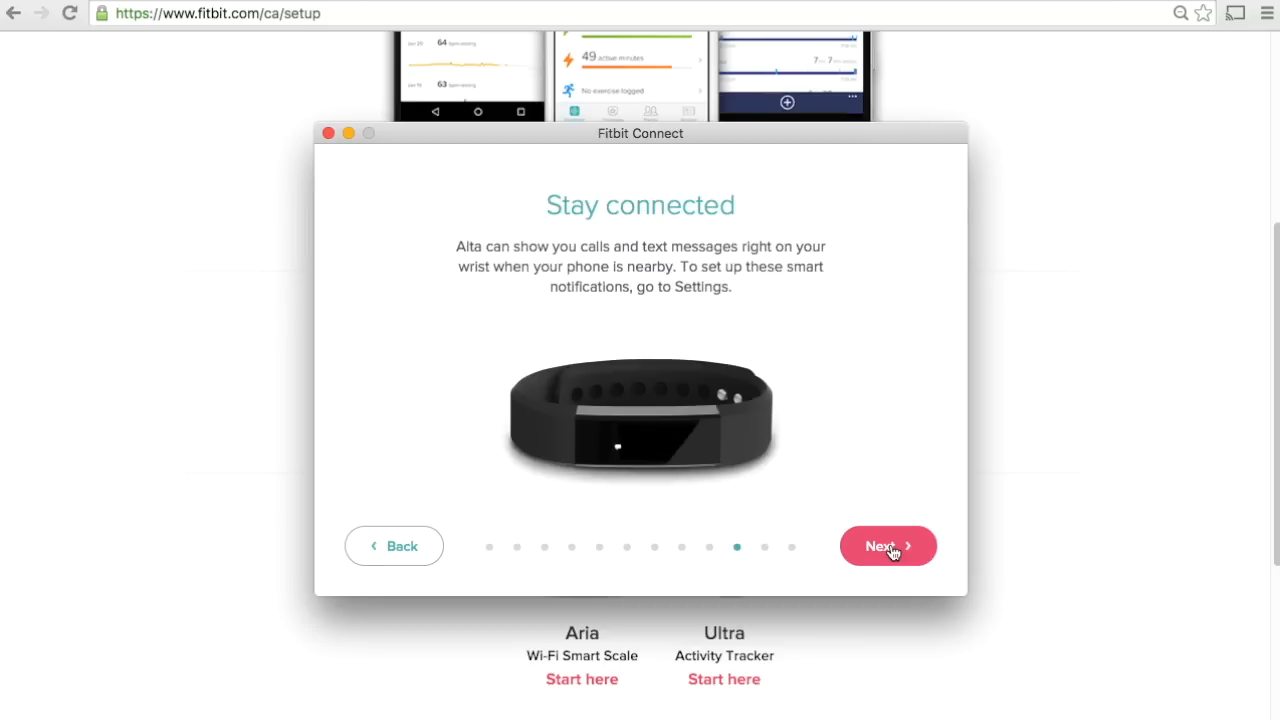
pyautogui.click(887, 546)
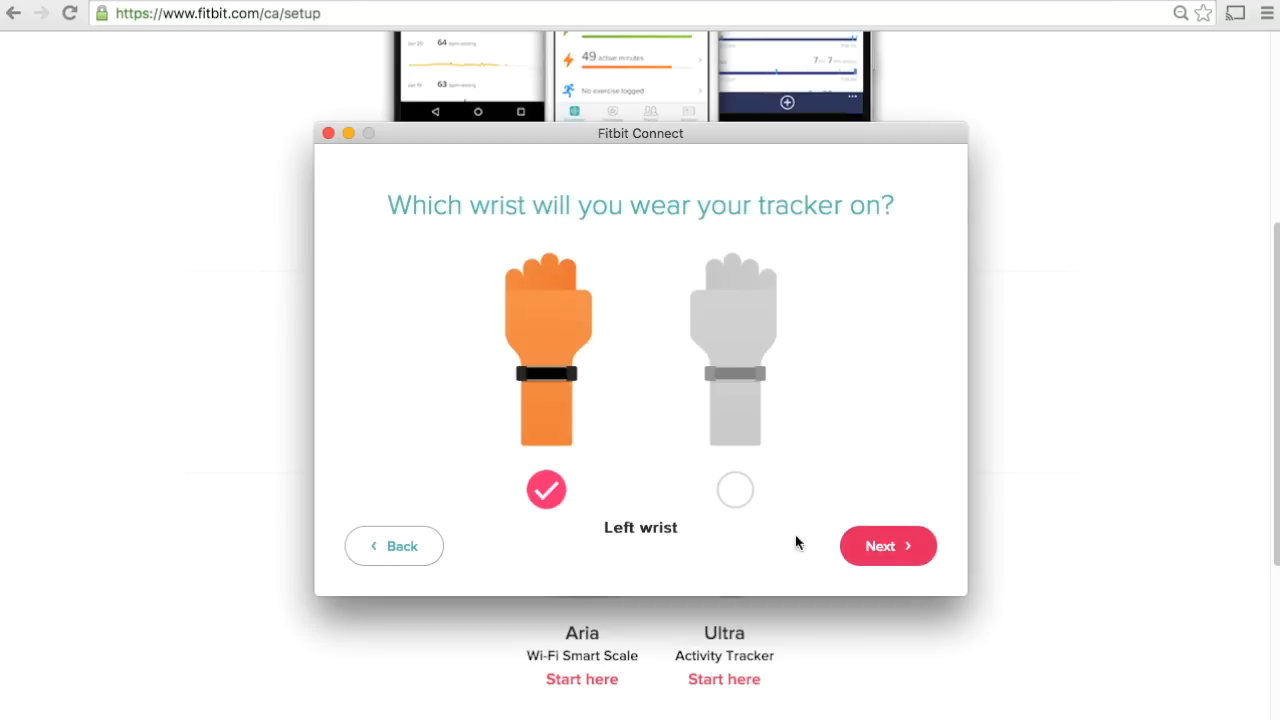
# Choose right wrist and horizontal Typographic clock face, then finish and go to the dashboard
pyautogui.click(735, 489)
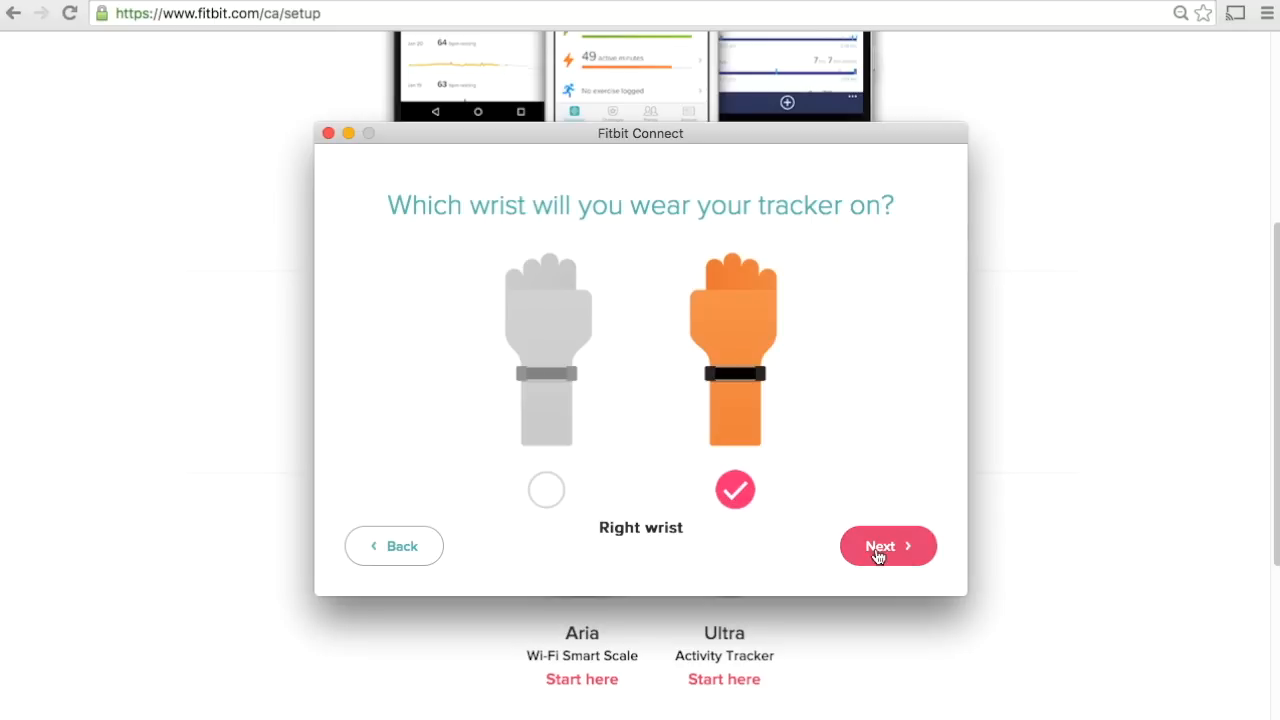
pyautogui.click(888, 545)
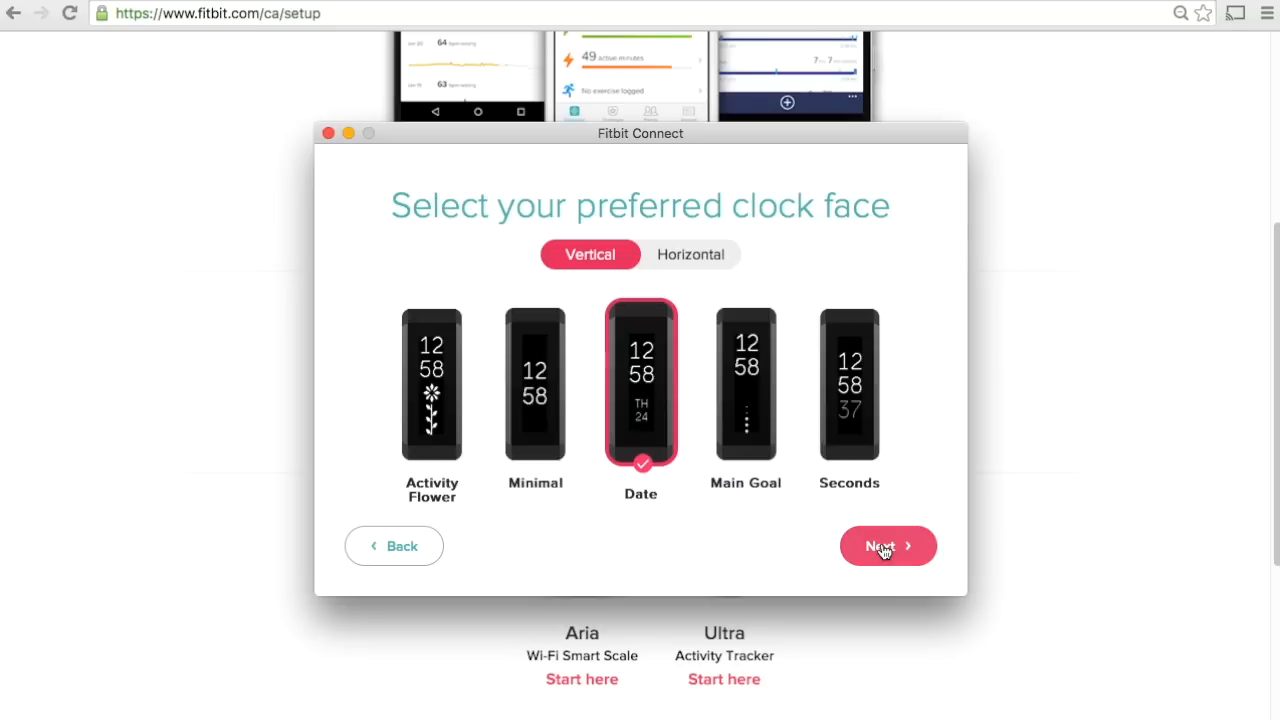
pyautogui.click(691, 254)
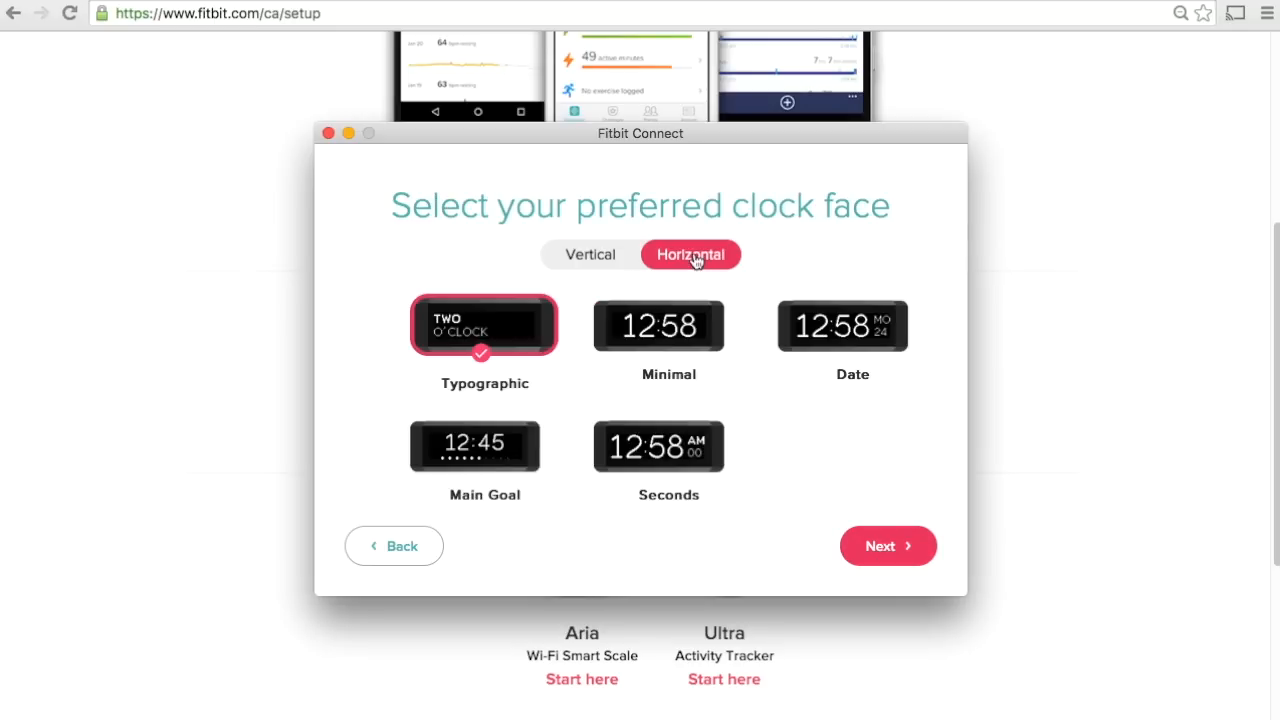
pyautogui.click(887, 545)
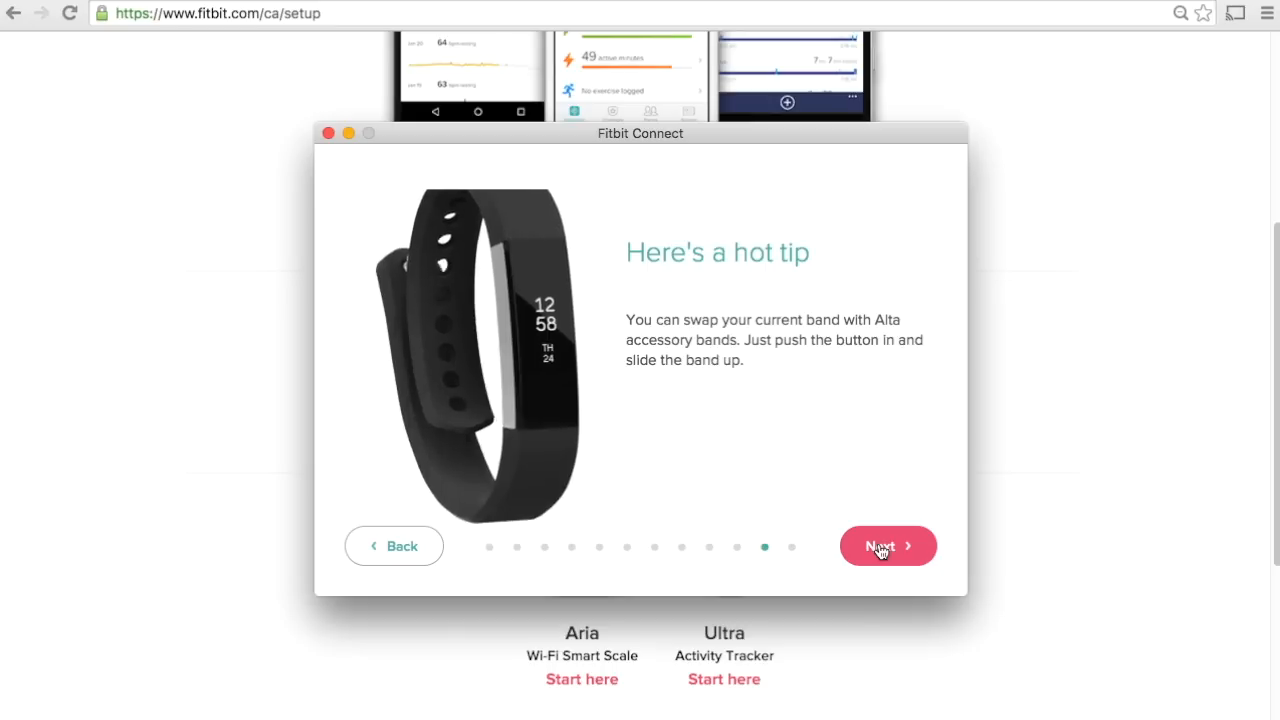
pyautogui.click(887, 546)
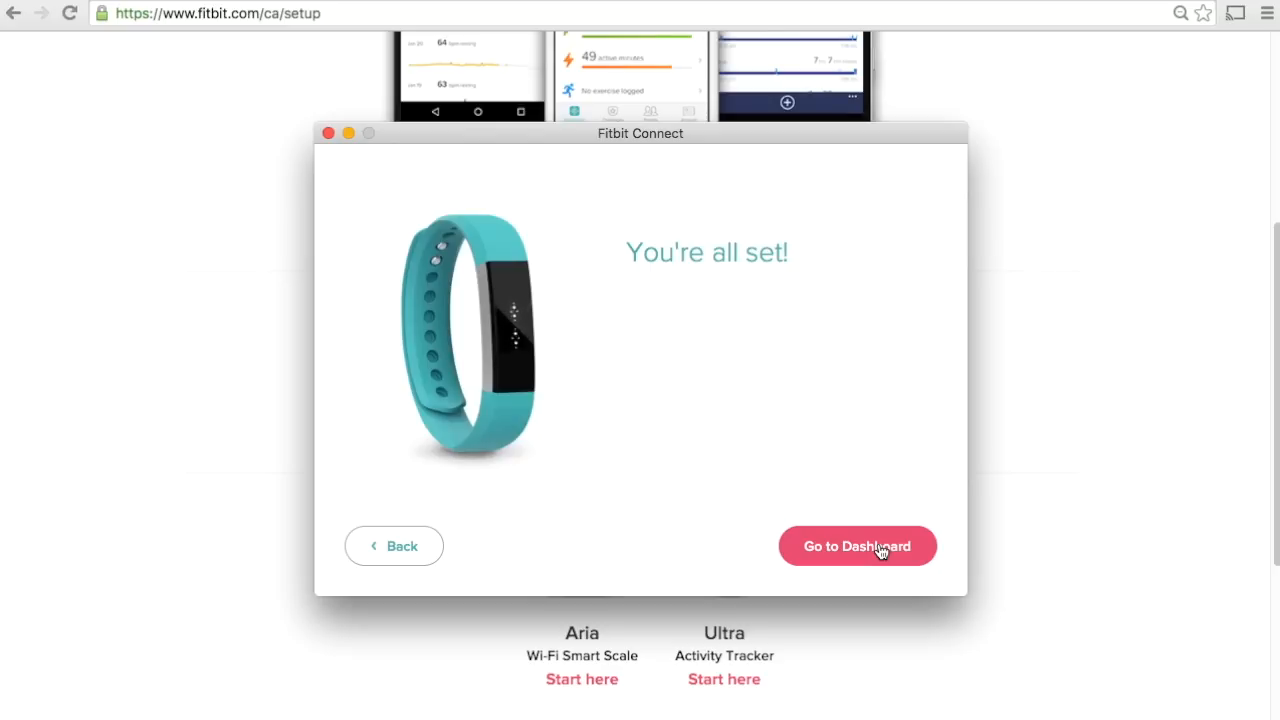
pyautogui.click(856, 546)
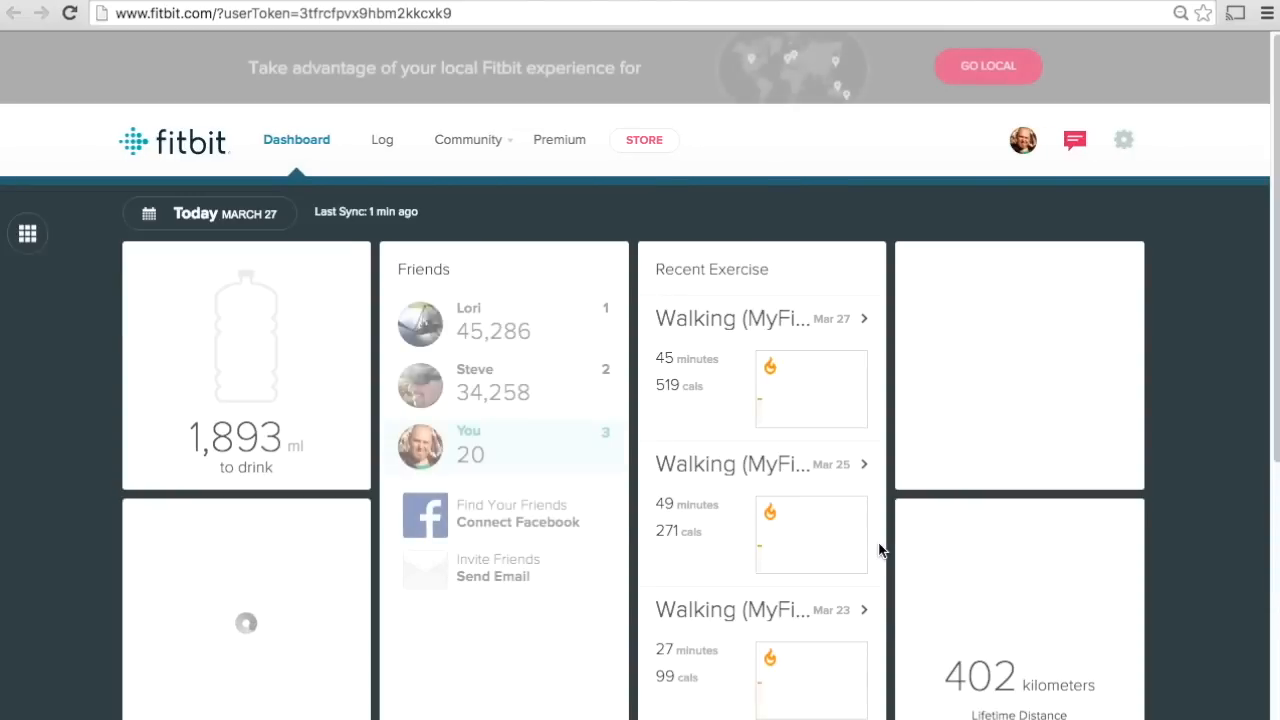